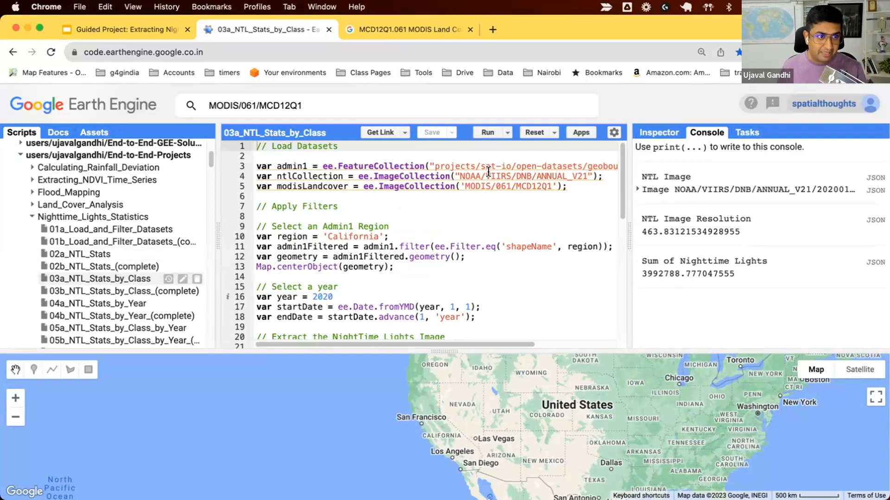
# Run the script to print the 2020 MODIS LC_Type1 land cover image in the console
pyautogui.scroll(-3)
pyautogui.write("print('LandCover Image', landCoverImage);")
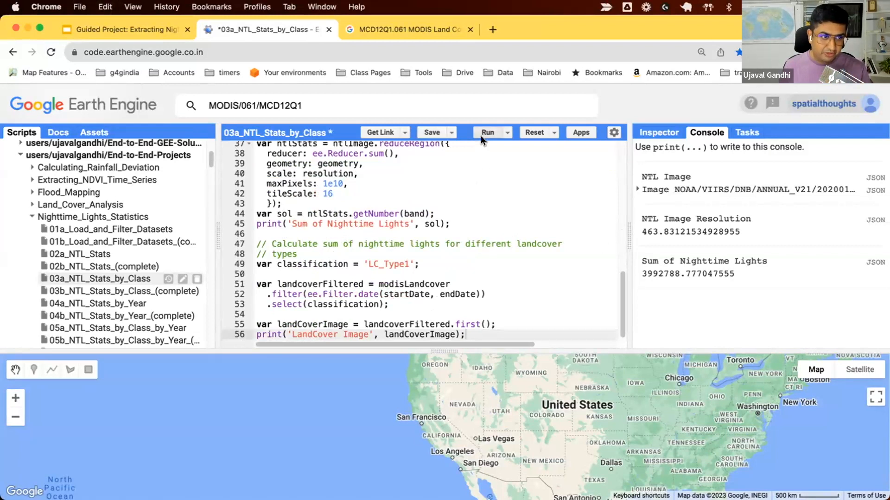
pyautogui.click(487, 133)
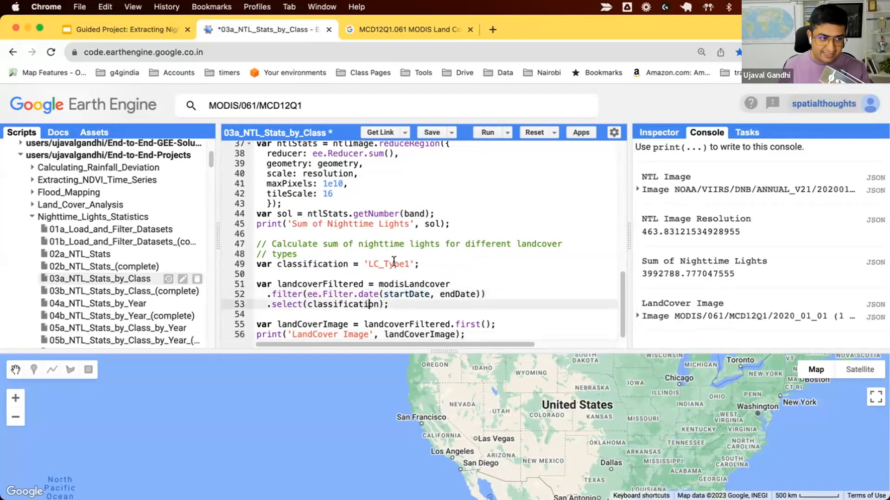
pyautogui.moveTo(661, 331)
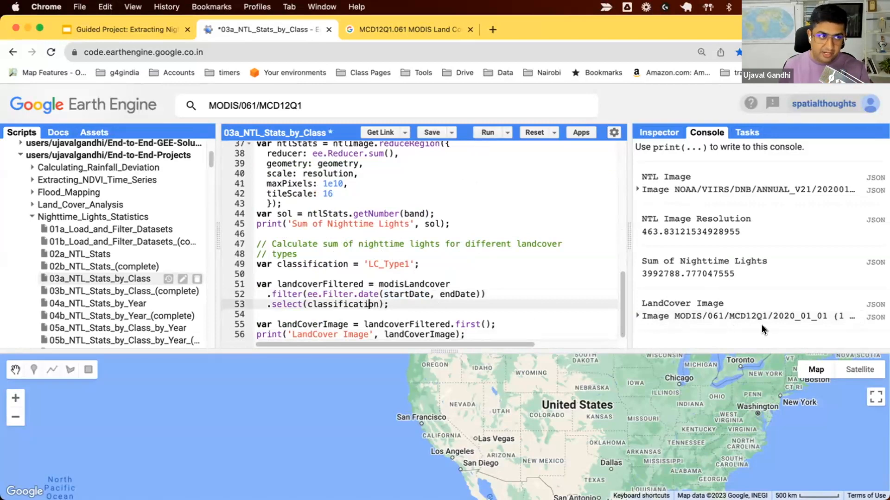
pyautogui.moveTo(320, 29)
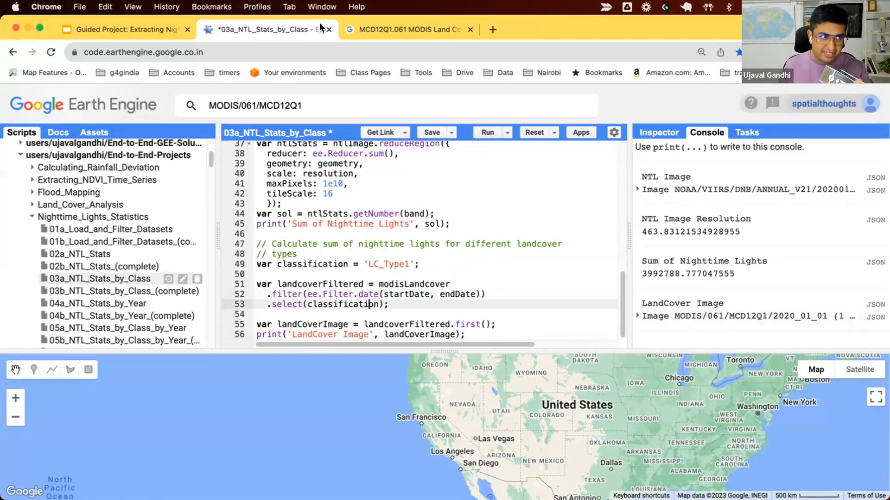
# View the MCD12Q1 dataset's Bands section and scroll to the LC_Type1 class table (values 1–17)
pyautogui.click(406, 29)
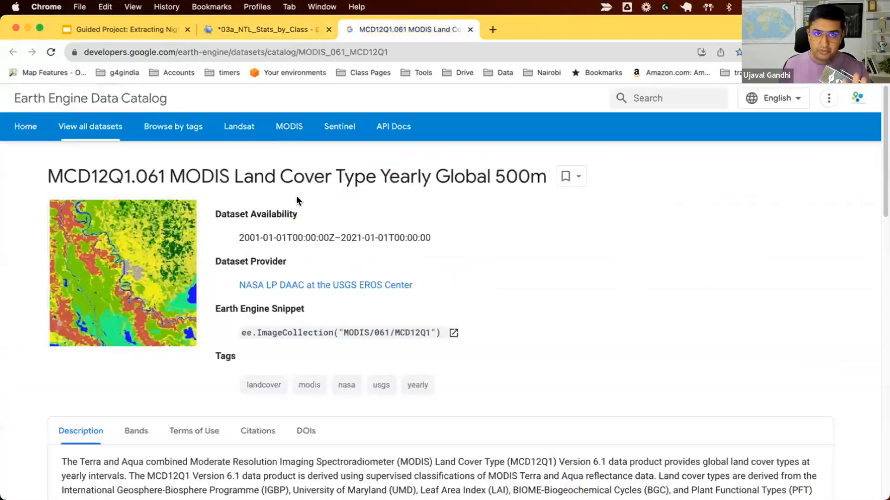
pyautogui.click(135, 323)
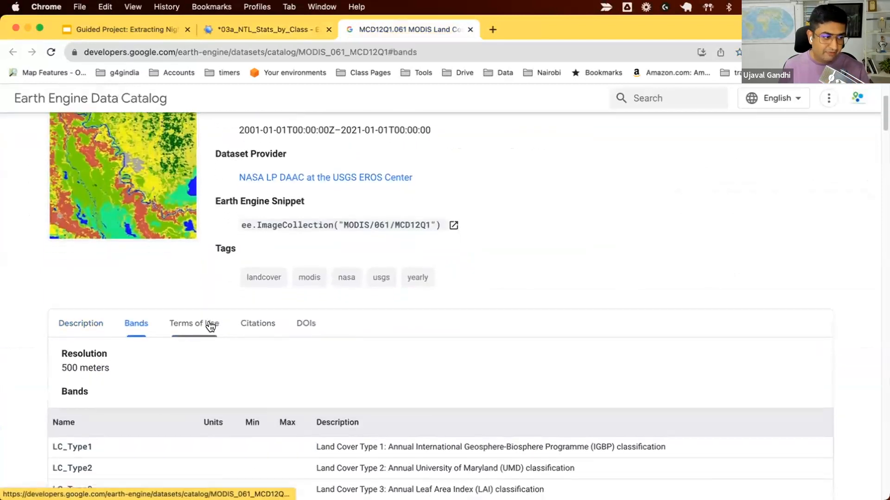
pyautogui.scroll(-3)
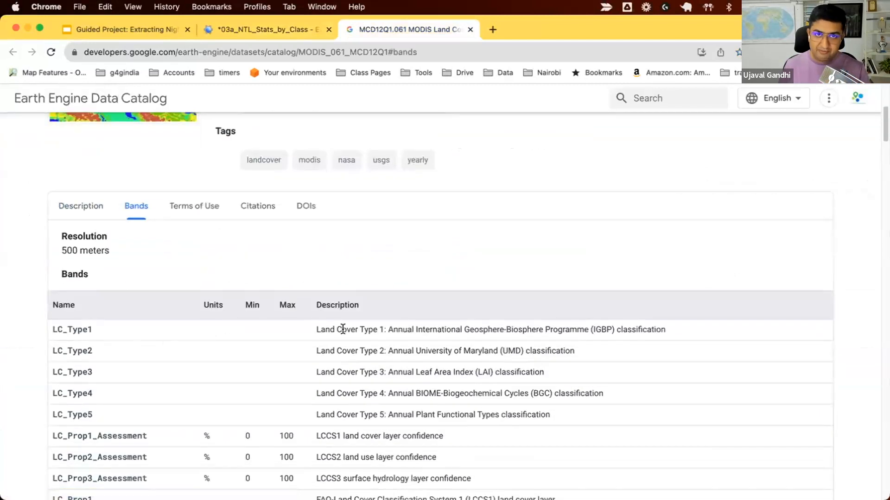
pyautogui.scroll(-3)
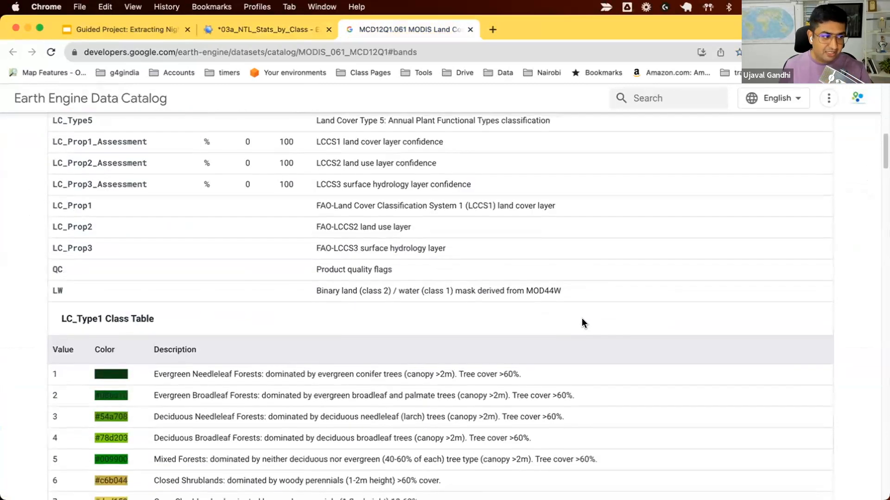
pyautogui.scroll(-3)
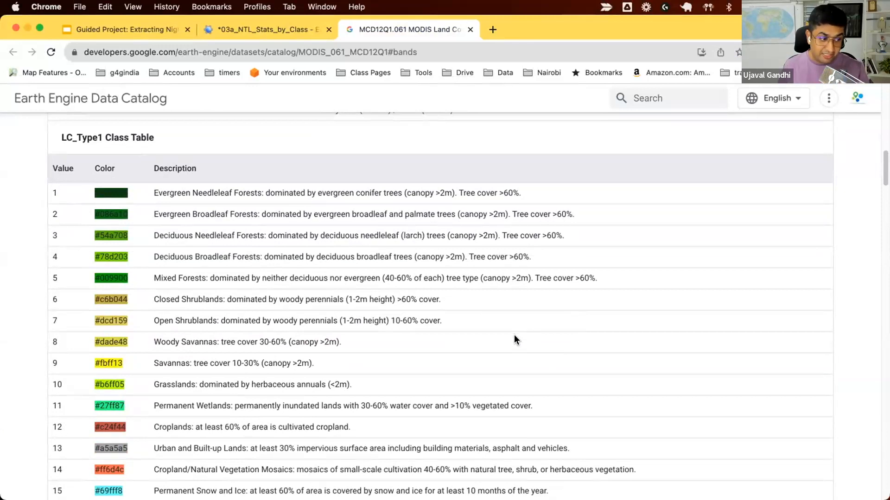
pyautogui.scroll(-3)
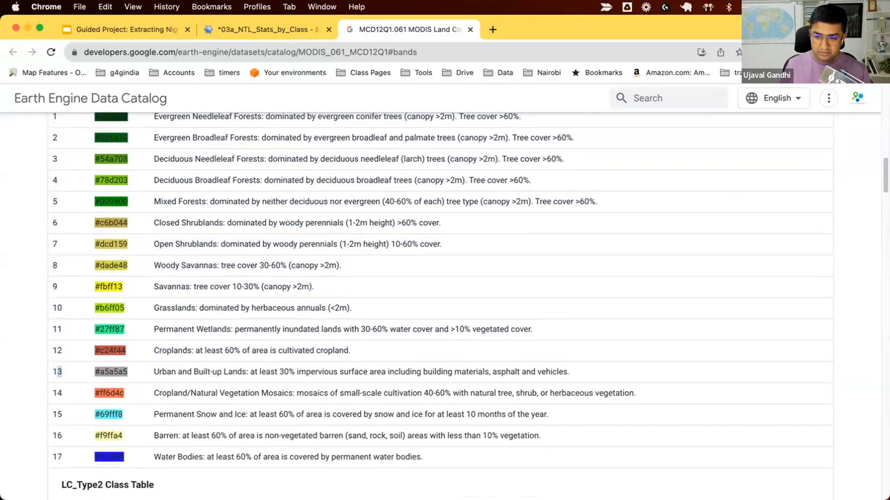
# Write var urban = landCoverImage.eq(13).rename('urban'); in the script
pyautogui.click(262, 29)
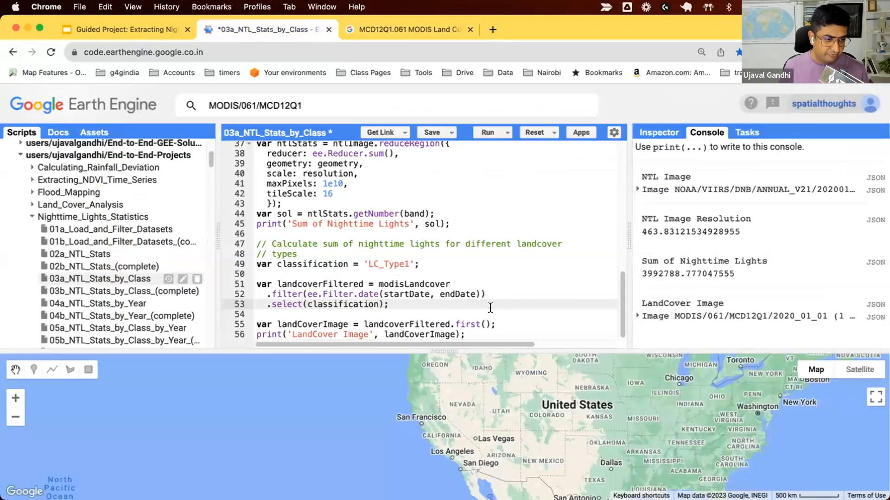
pyautogui.write('var urban = l')
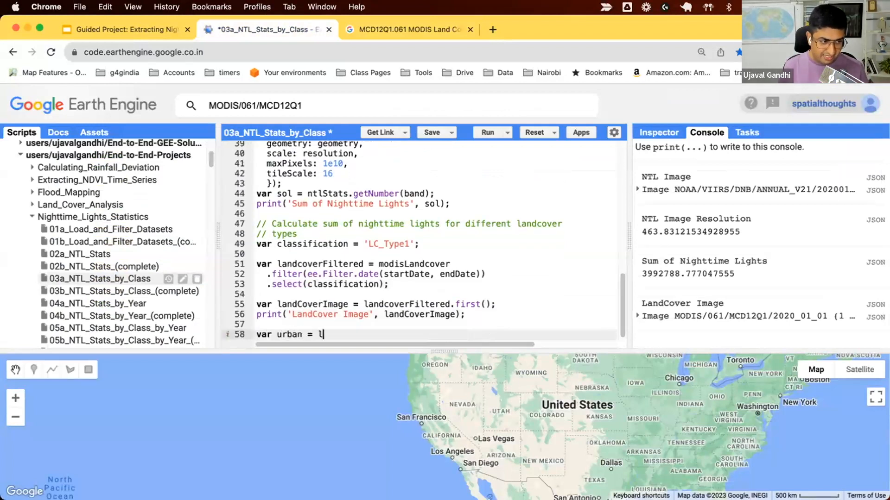
pyautogui.write('andCoverImage.e')
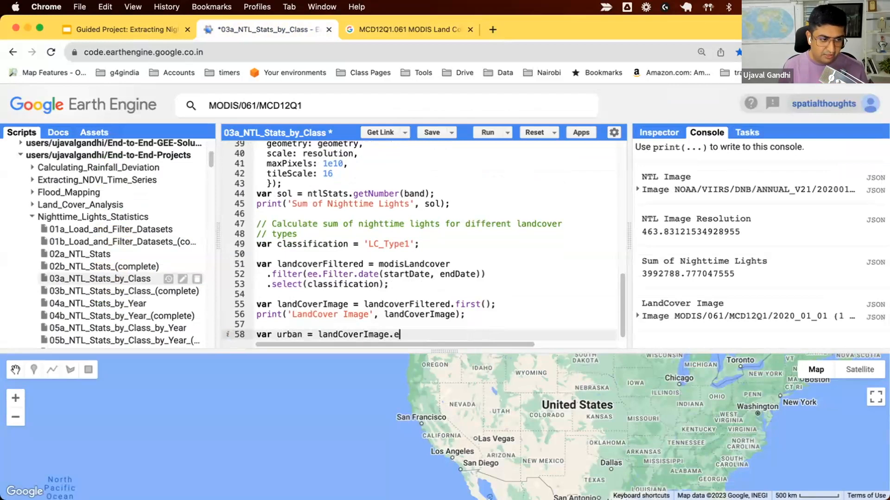
pyautogui.write('q(13)')
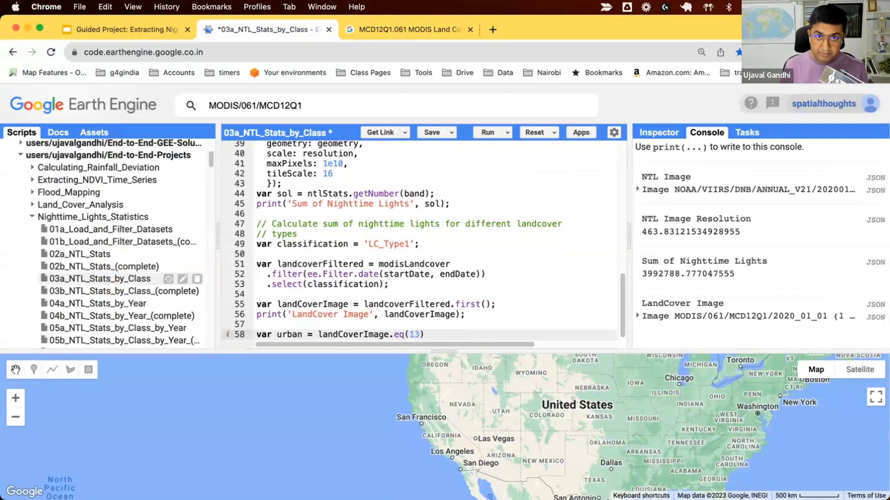
pyautogui.write(';')
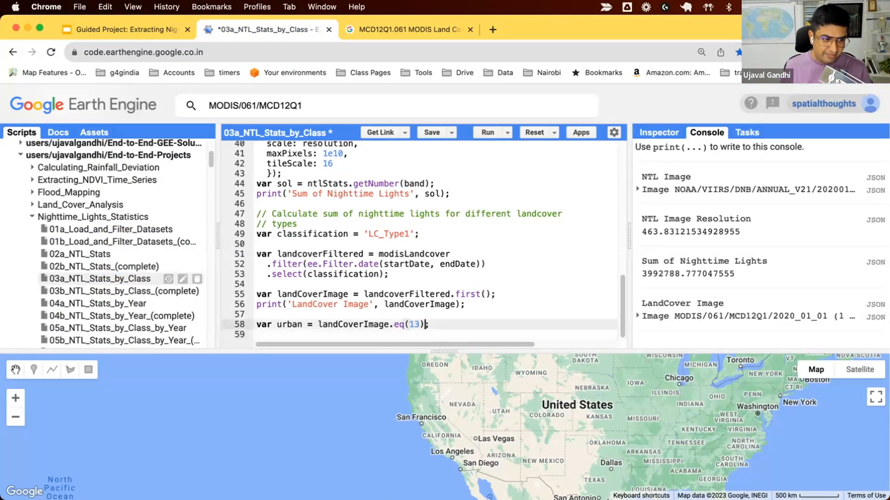
pyautogui.write('.rename(')
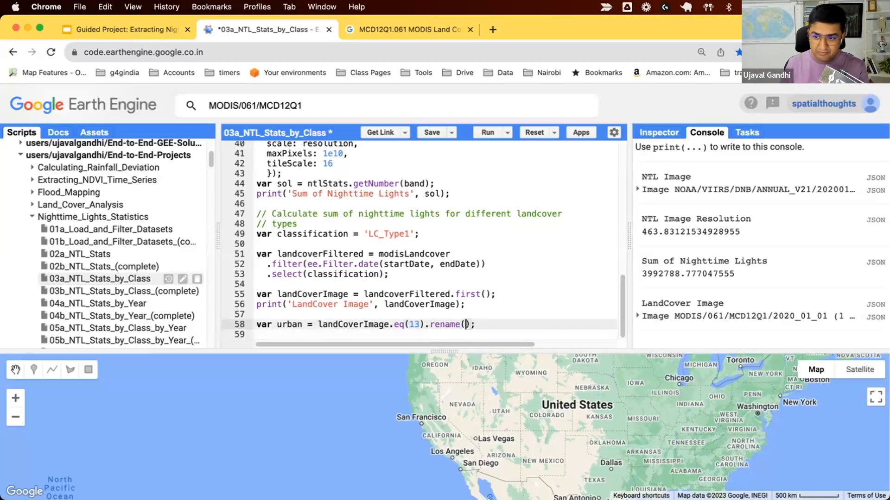
pyautogui.write("'urban'")
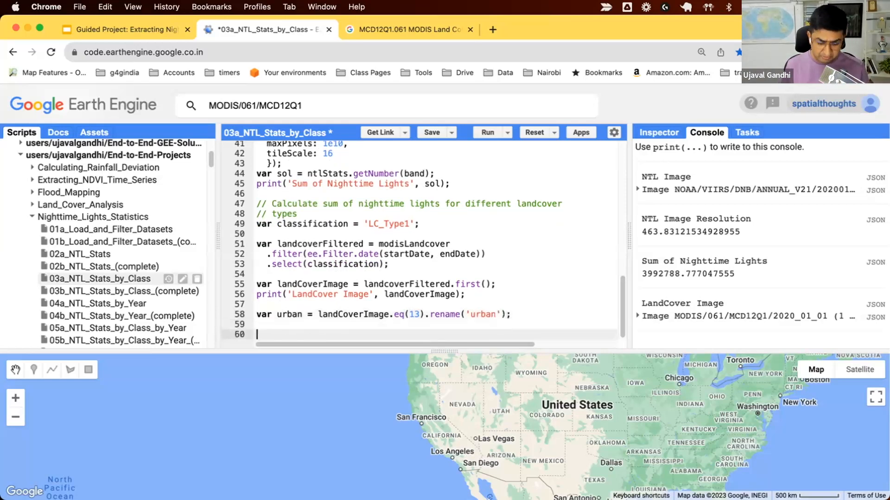
# Start the agriculture variable with var agriculture = below the urban line
pyautogui.write('var agri')
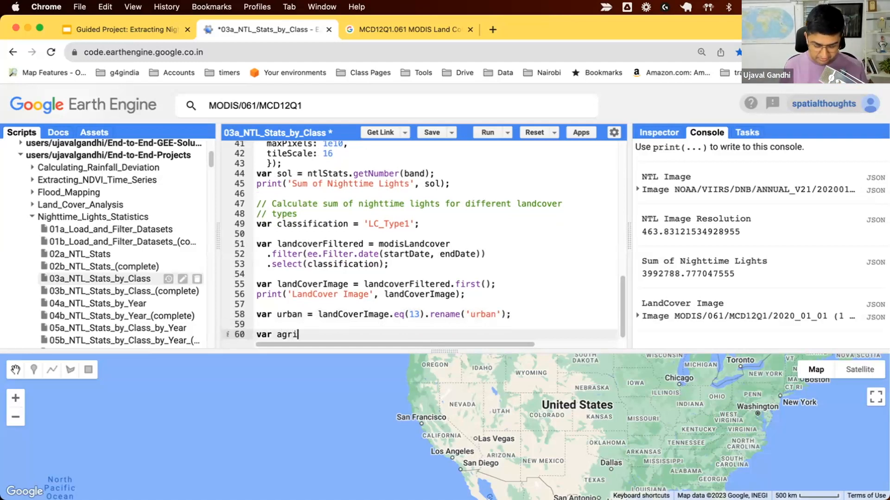
pyautogui.write('culture =')
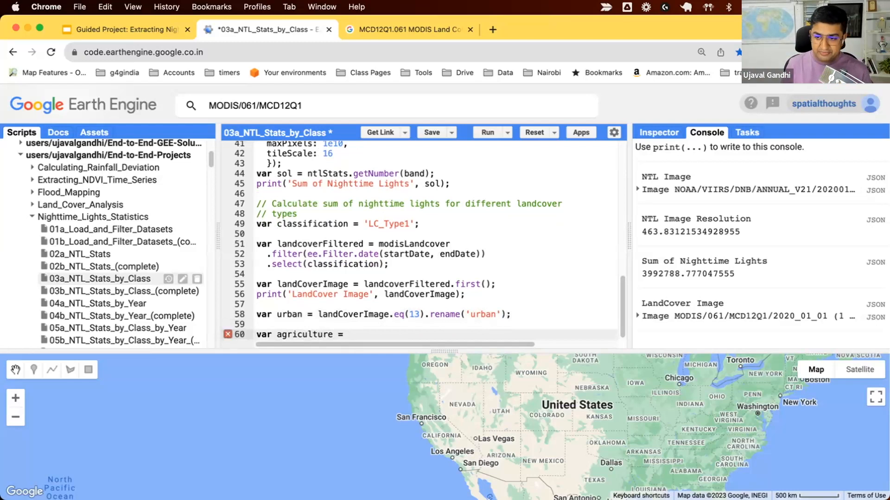
# Check the Croplands and Urban class names in the LC_Type1 table, then return to the script
pyautogui.click(407, 29)
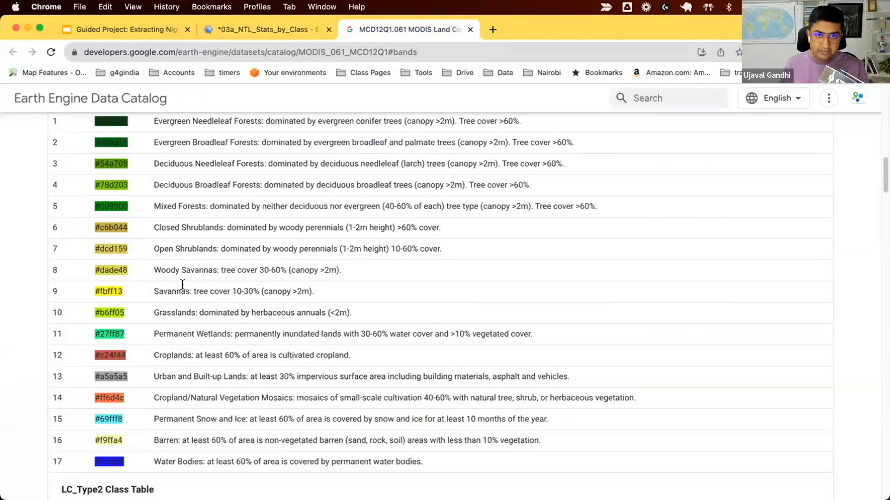
pyautogui.moveTo(158, 236)
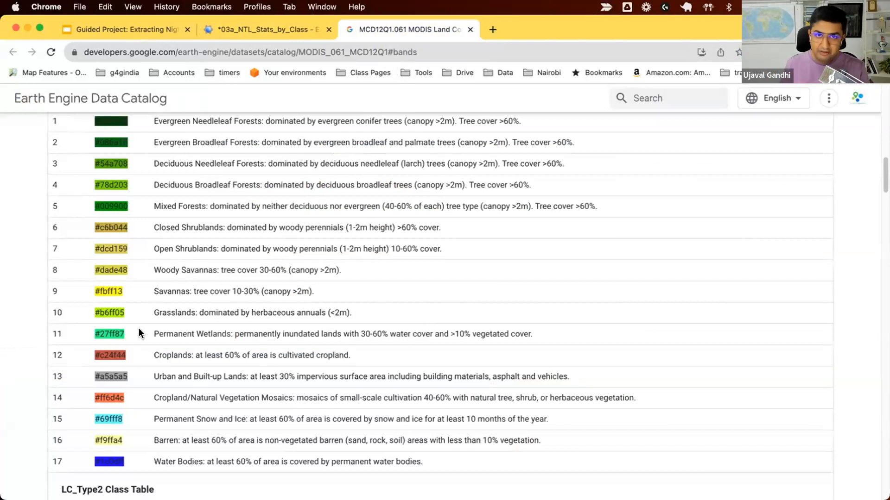
pyautogui.moveTo(159, 362)
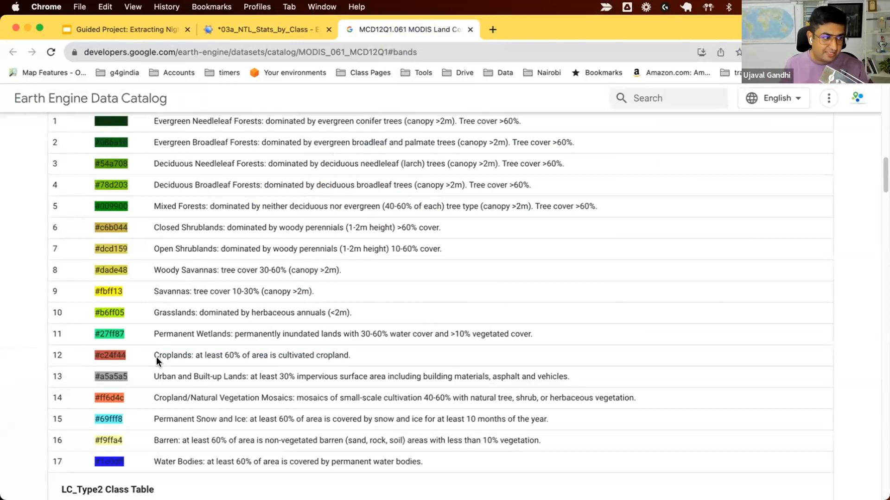
pyautogui.doubleClick(173, 355)
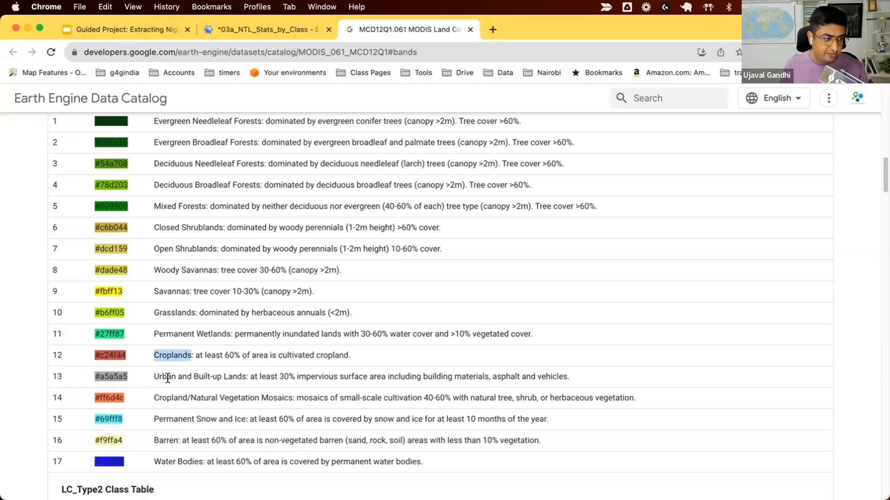
pyautogui.doubleClick(173, 312)
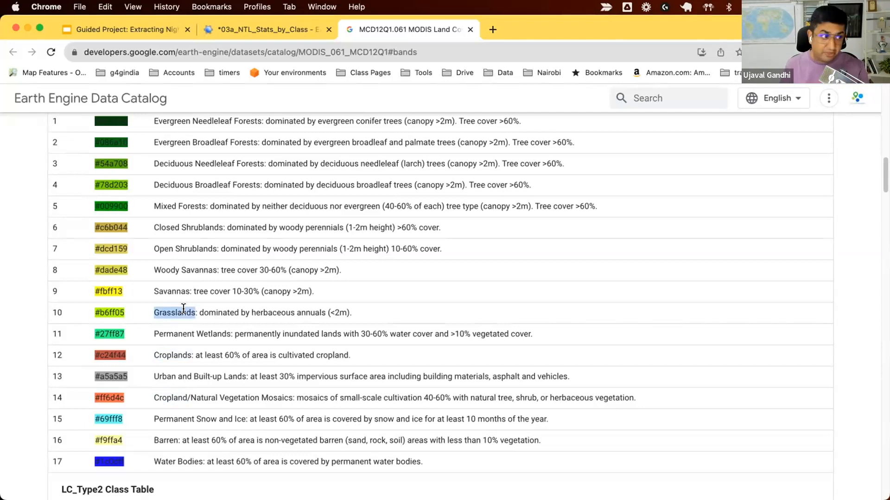
pyautogui.click(261, 29)
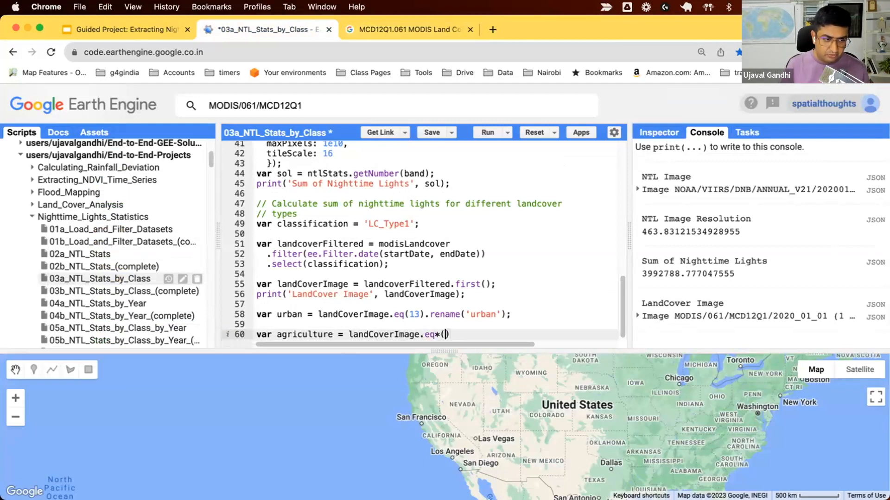
# Complete the agriculture mask as eq(10).or(eq(12)).or(eq(14)).rename('agriculture')
pyautogui.write('10')
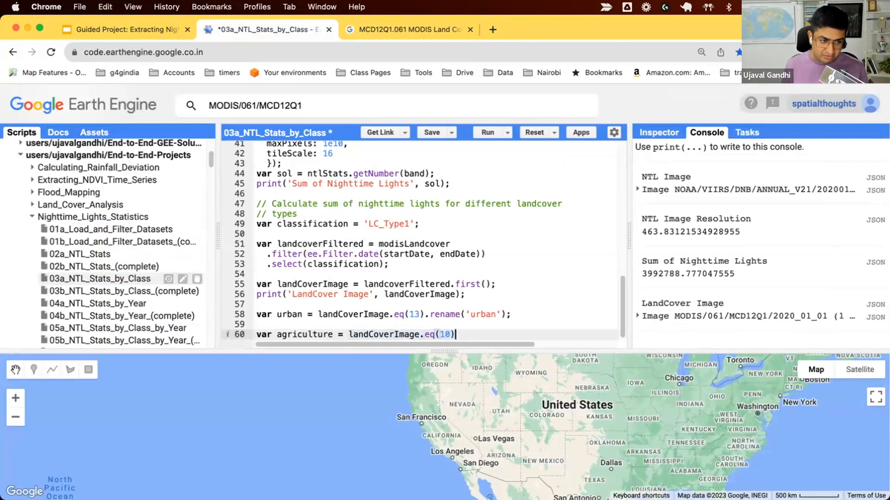
pyautogui.write('.or')
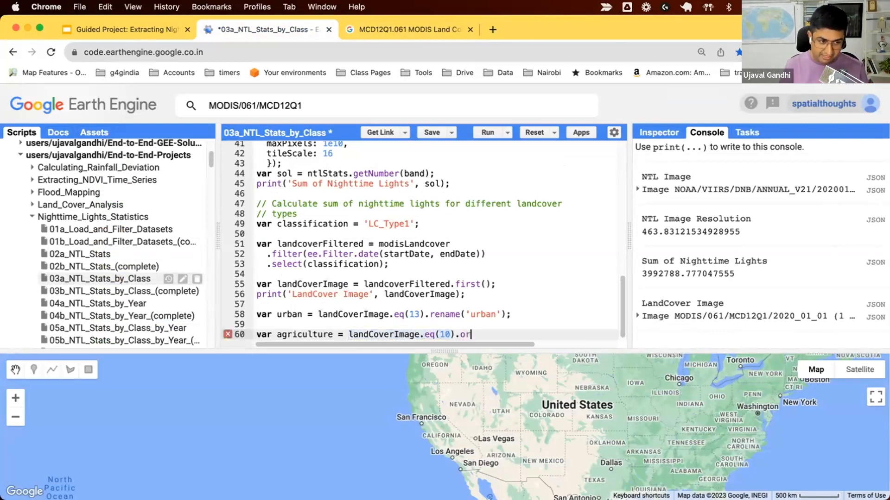
pyautogui.write('(landCoverImage.eq(12))')
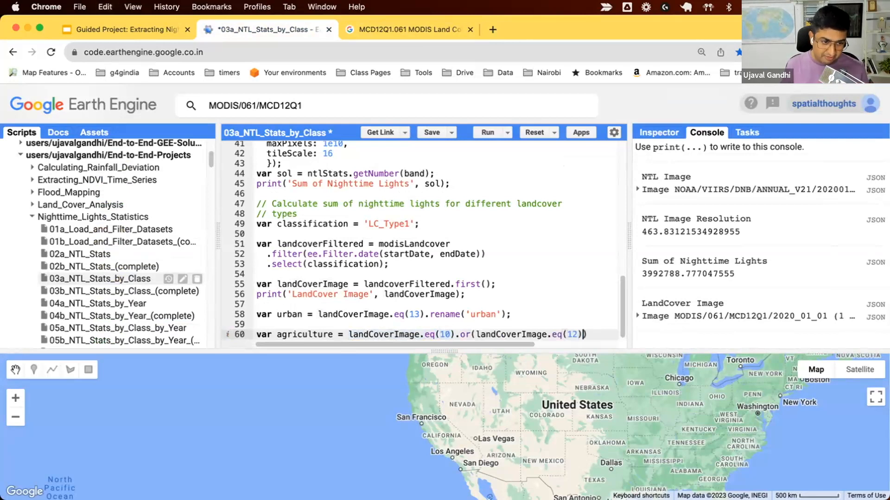
pyautogui.write('.or()')
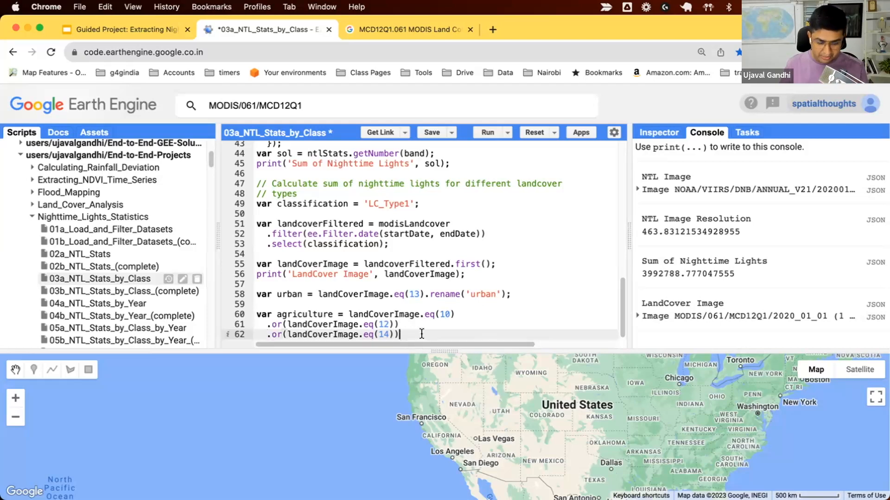
pyautogui.write(".rename('agriculture');")
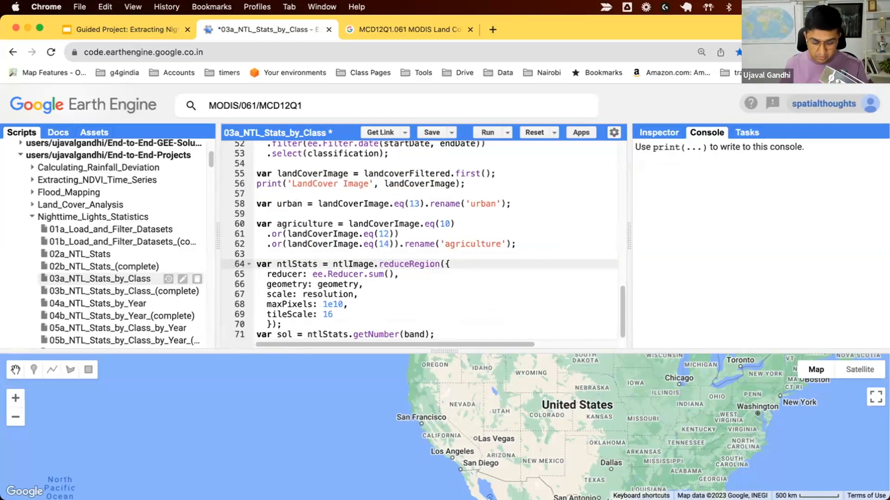
# Insert updateMask(urban) before reduceRegion and rename the stats variable to urbanStats
pyautogui.write('updateMask')
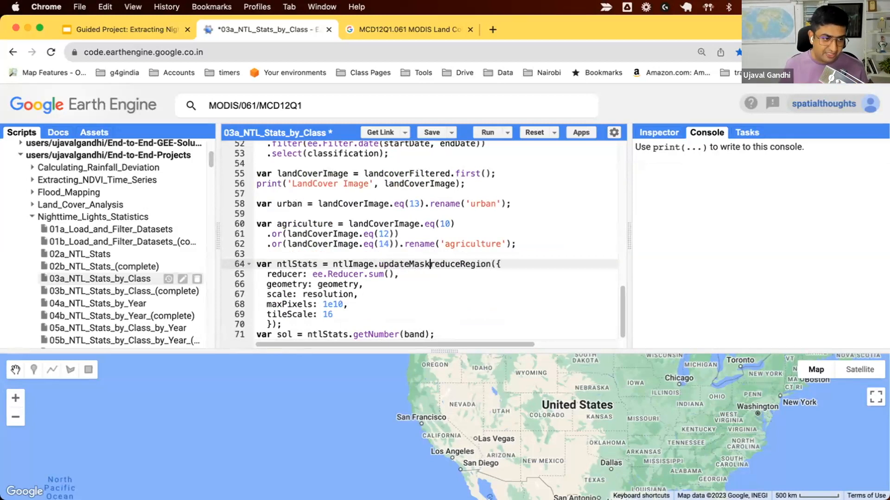
pyautogui.write('urban')
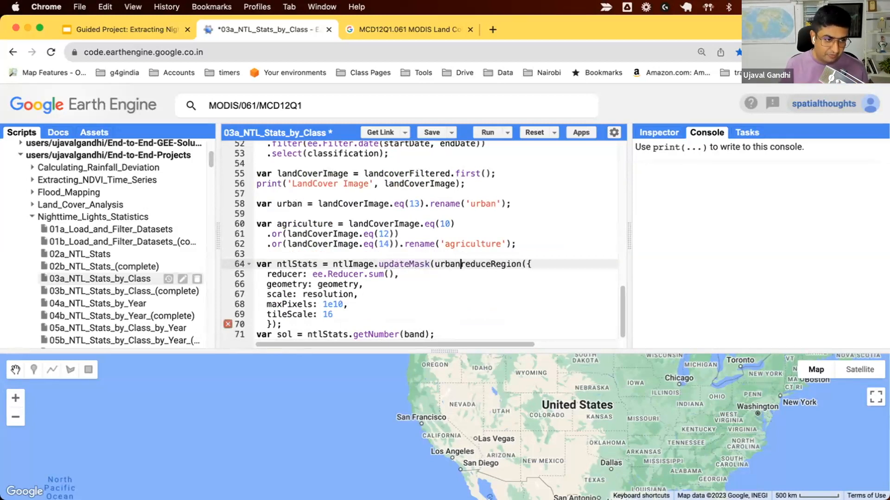
pyautogui.write(').')
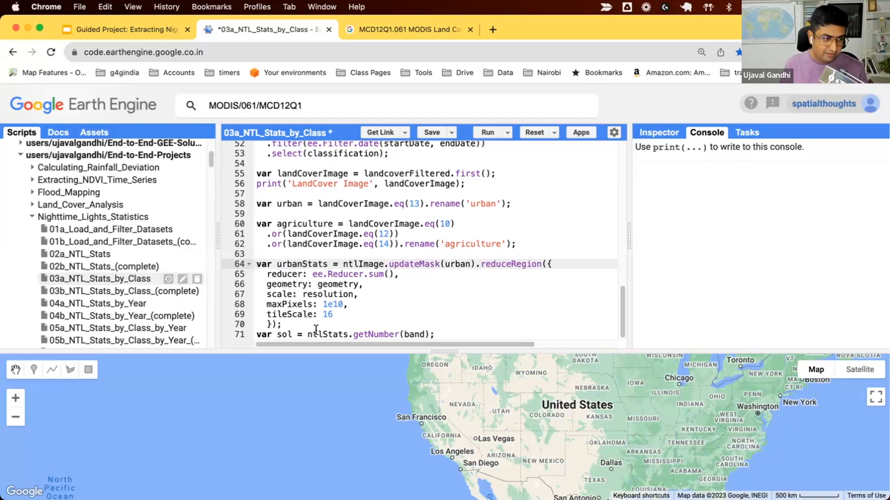
pyautogui.doubleClick(302, 264)
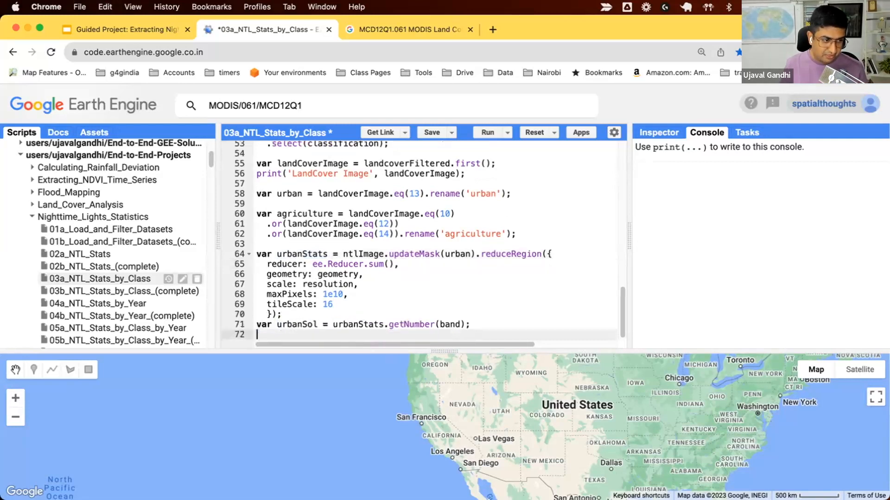
# Add print(urbanSol); and run the script to print the urban nighttime light sum
pyautogui.write('prin')
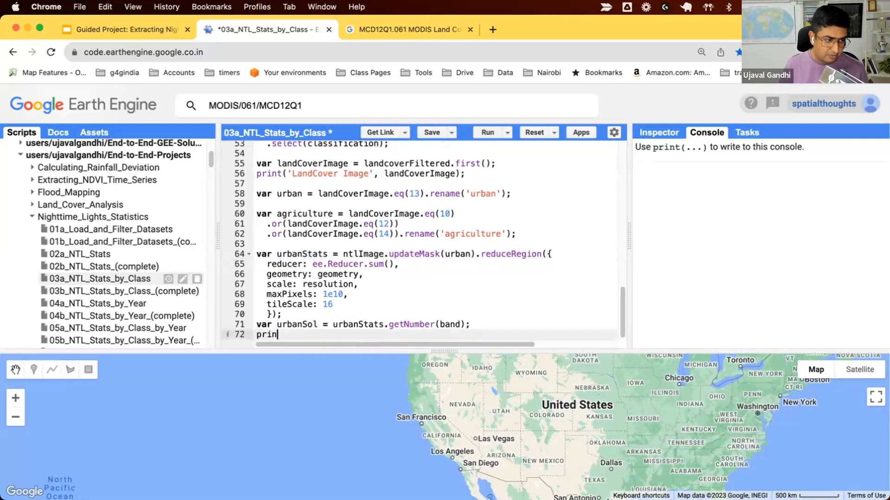
pyautogui.write('t(urbanSol);')
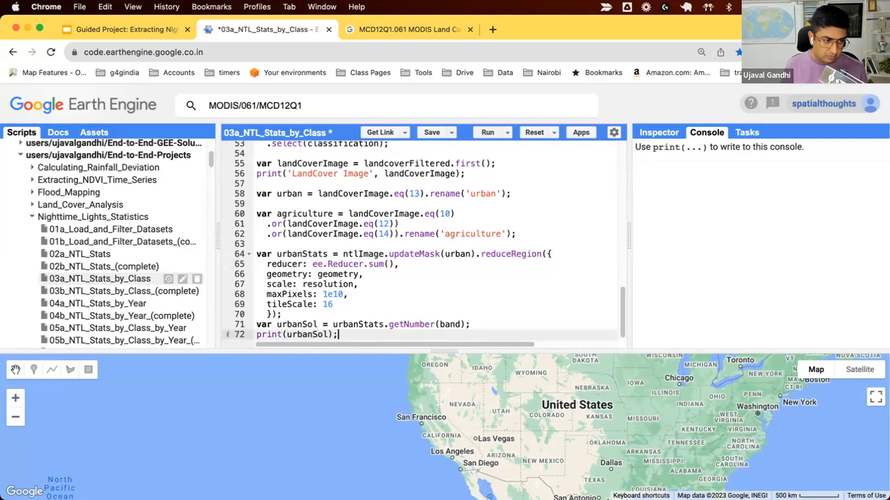
pyautogui.click(487, 133)
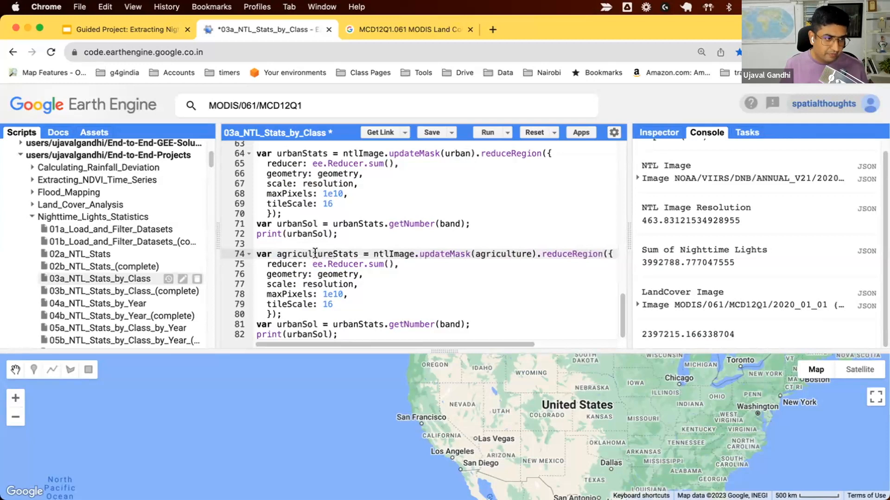
# Rename the copied block to agricultureStats/agricultureSol and run, printing 756901.69 beneath 2397215.17
pyautogui.doubleClick(358, 324)
pyautogui.write('agriculture')
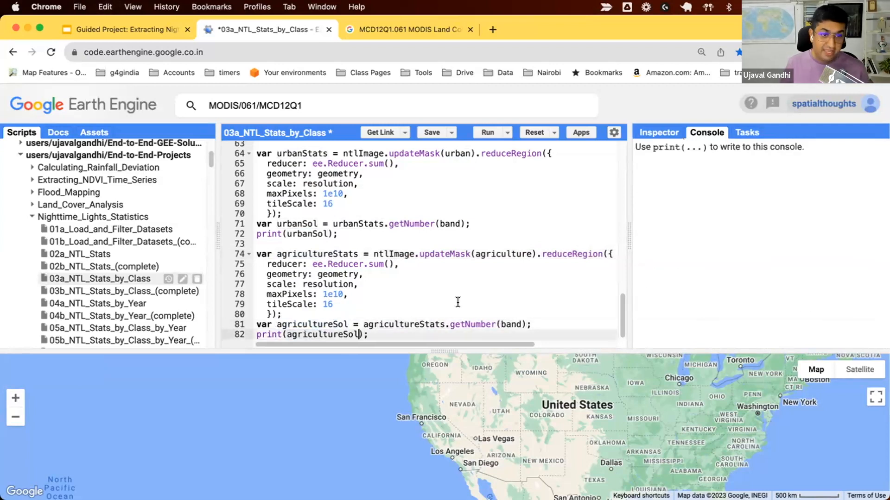
pyautogui.click(487, 133)
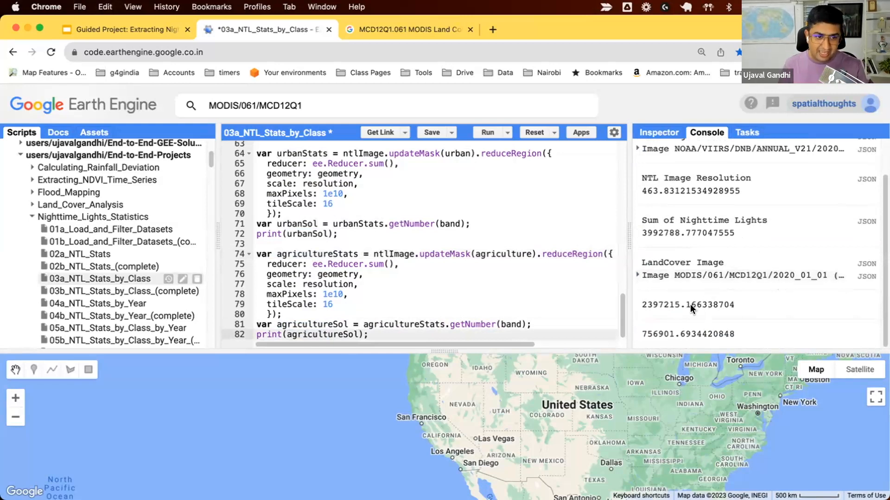
pyautogui.doubleClick(687, 305)
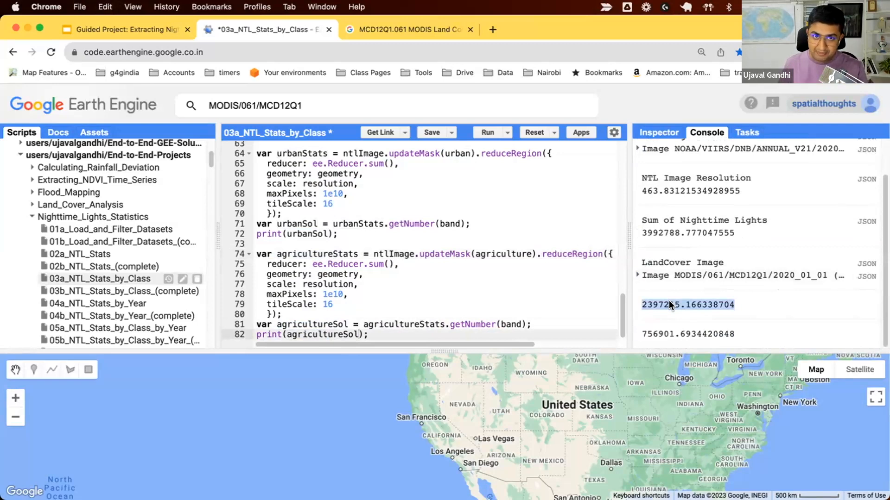